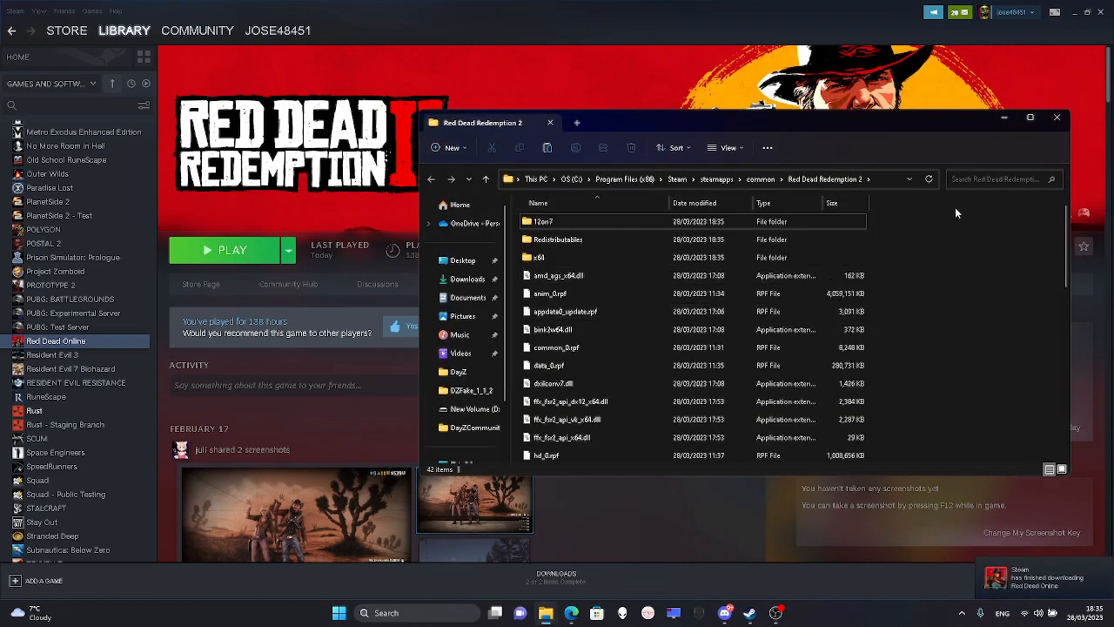
mouse_move(884, 207)
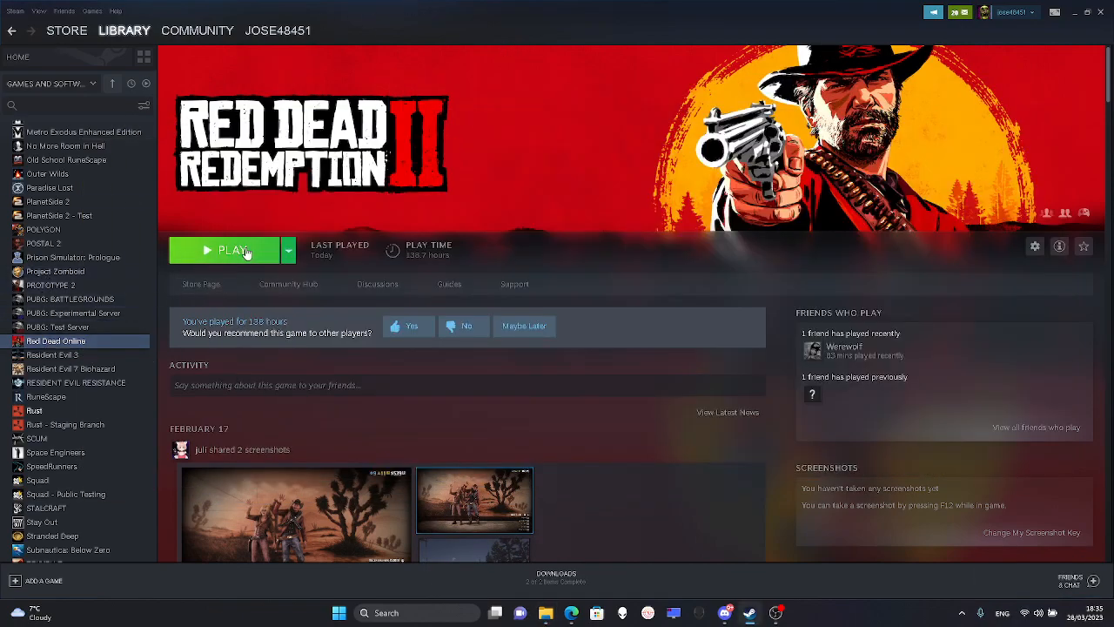
mouse_move(237, 325)
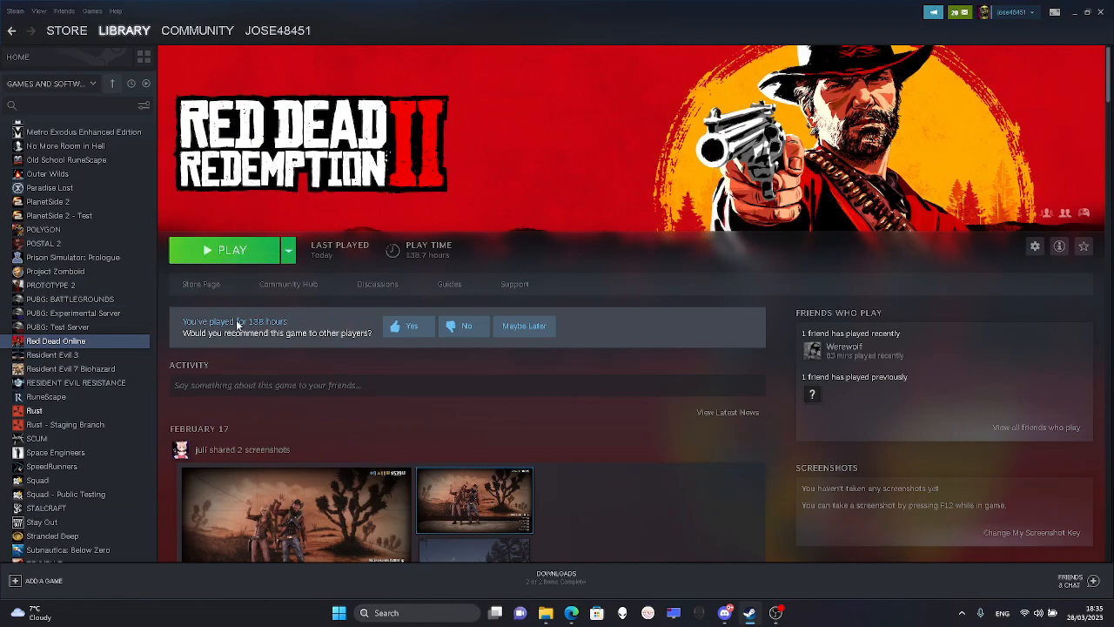
mouse_move(409, 235)
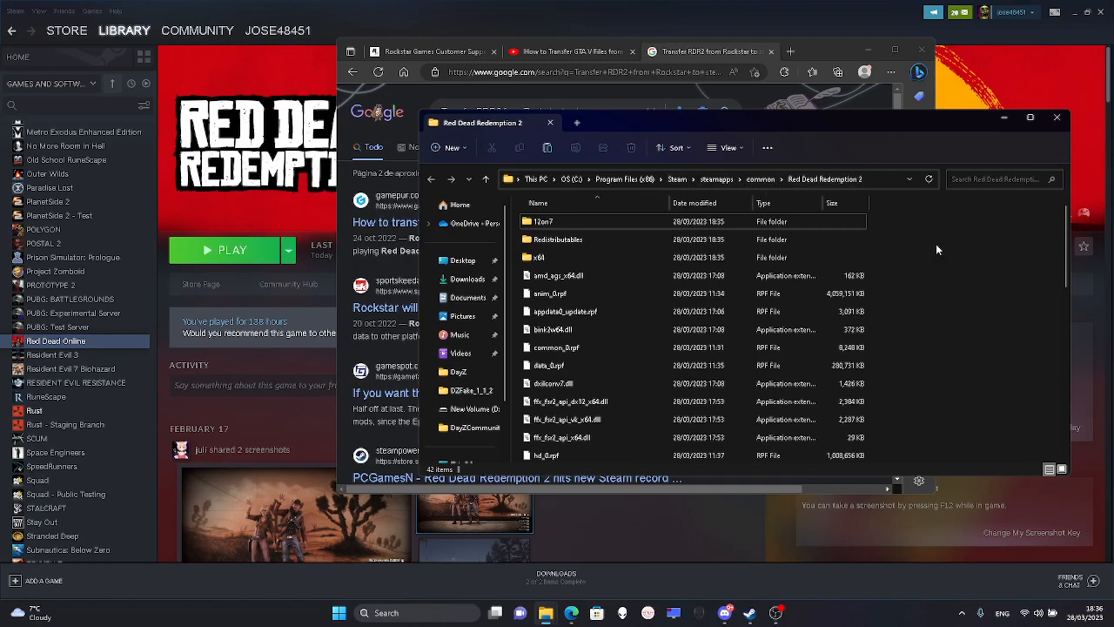
mouse_move(880, 553)
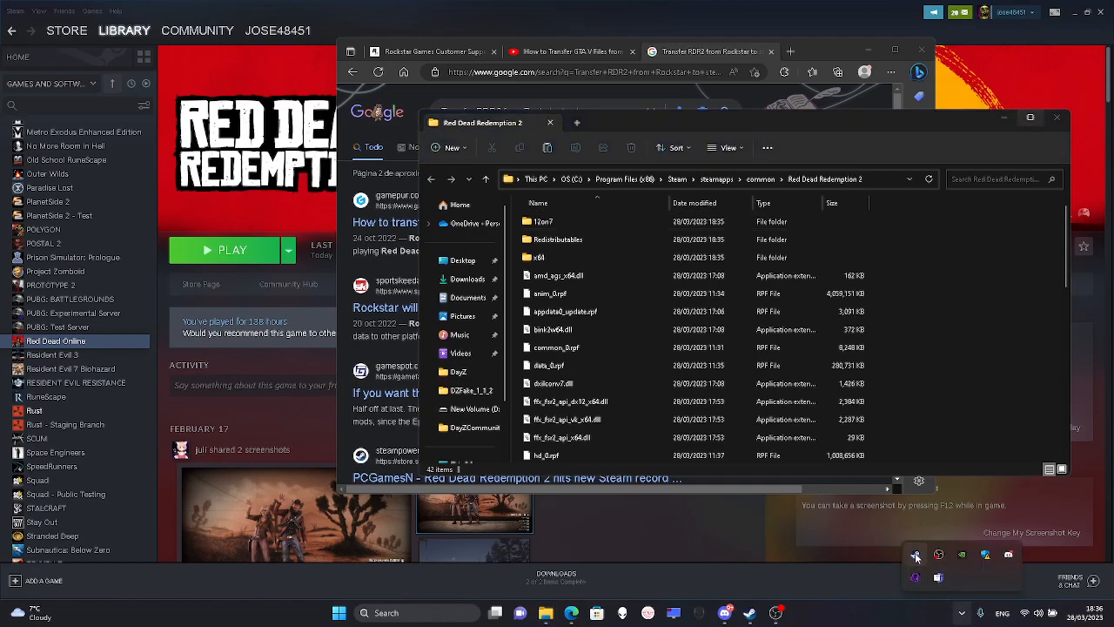
Bring Steam's Red Dead Redemption 2 library page to the front over Explorer and browser.
click(915, 554)
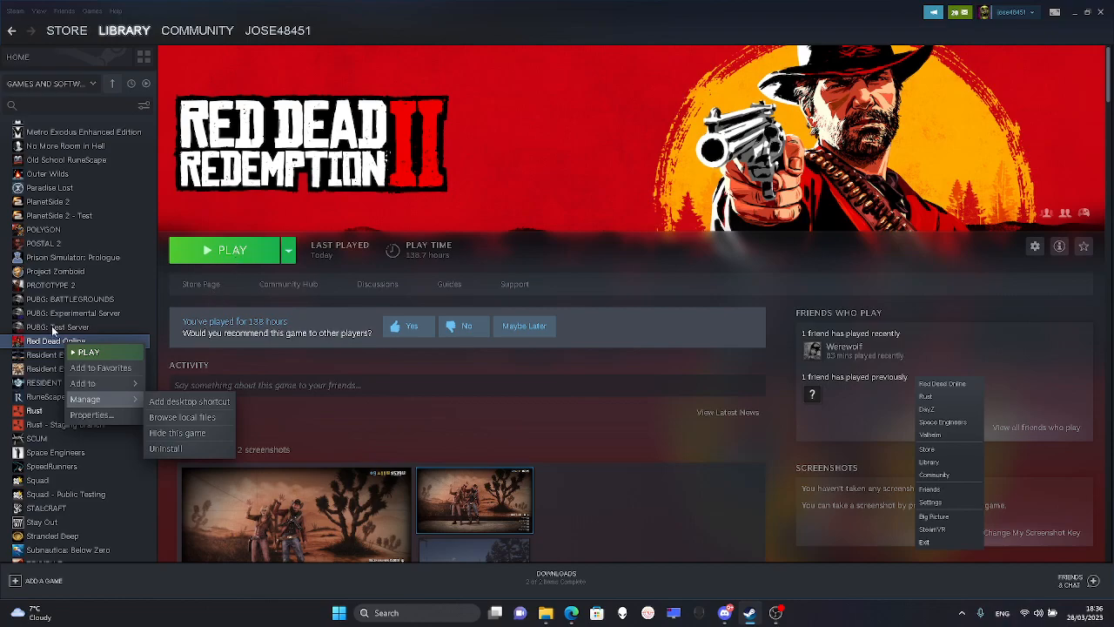
mouse_move(879, 625)
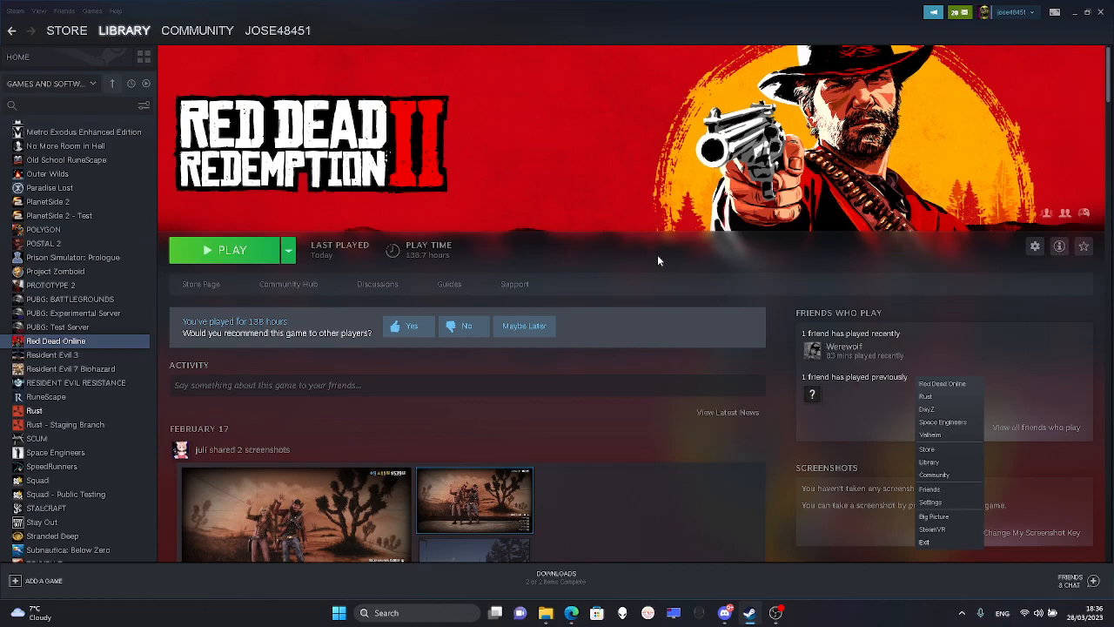
mouse_move(791, 376)
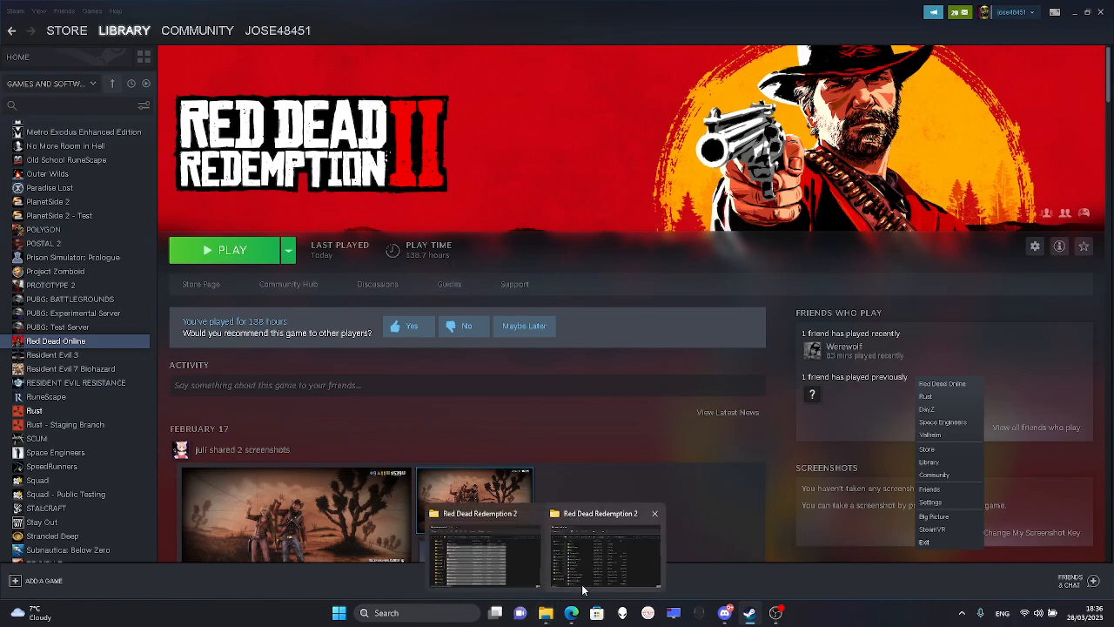
mouse_move(264, 360)
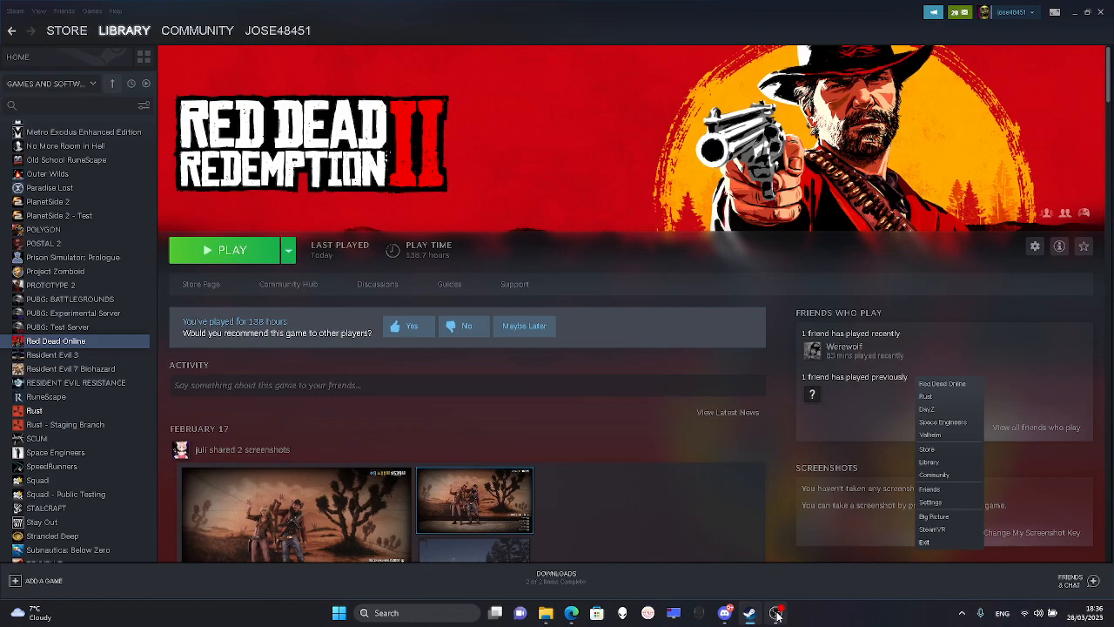
click(773, 613)
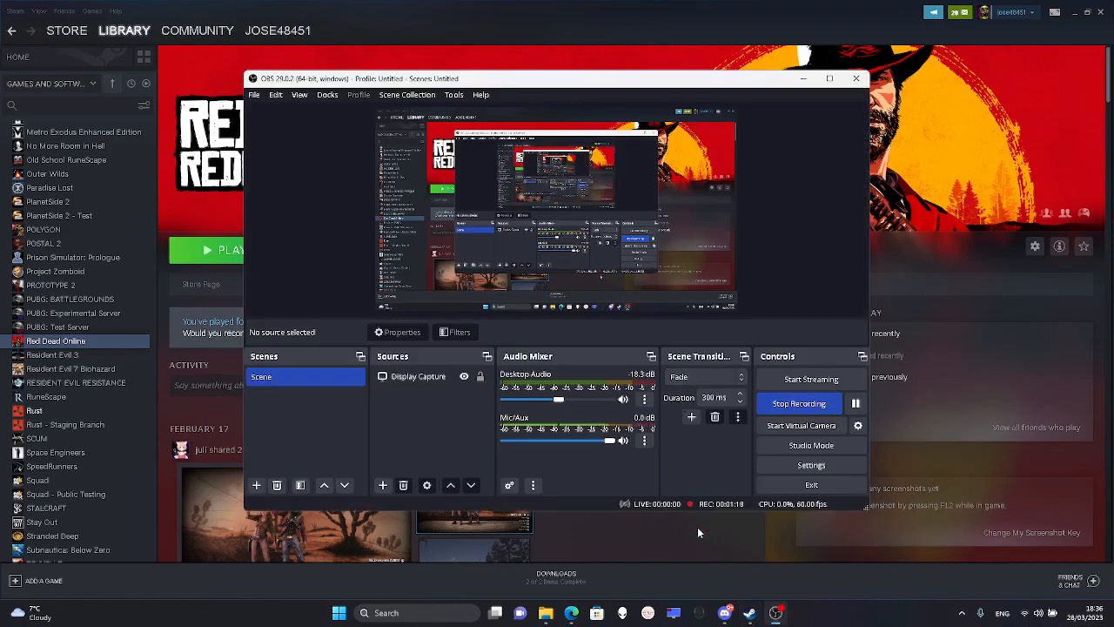